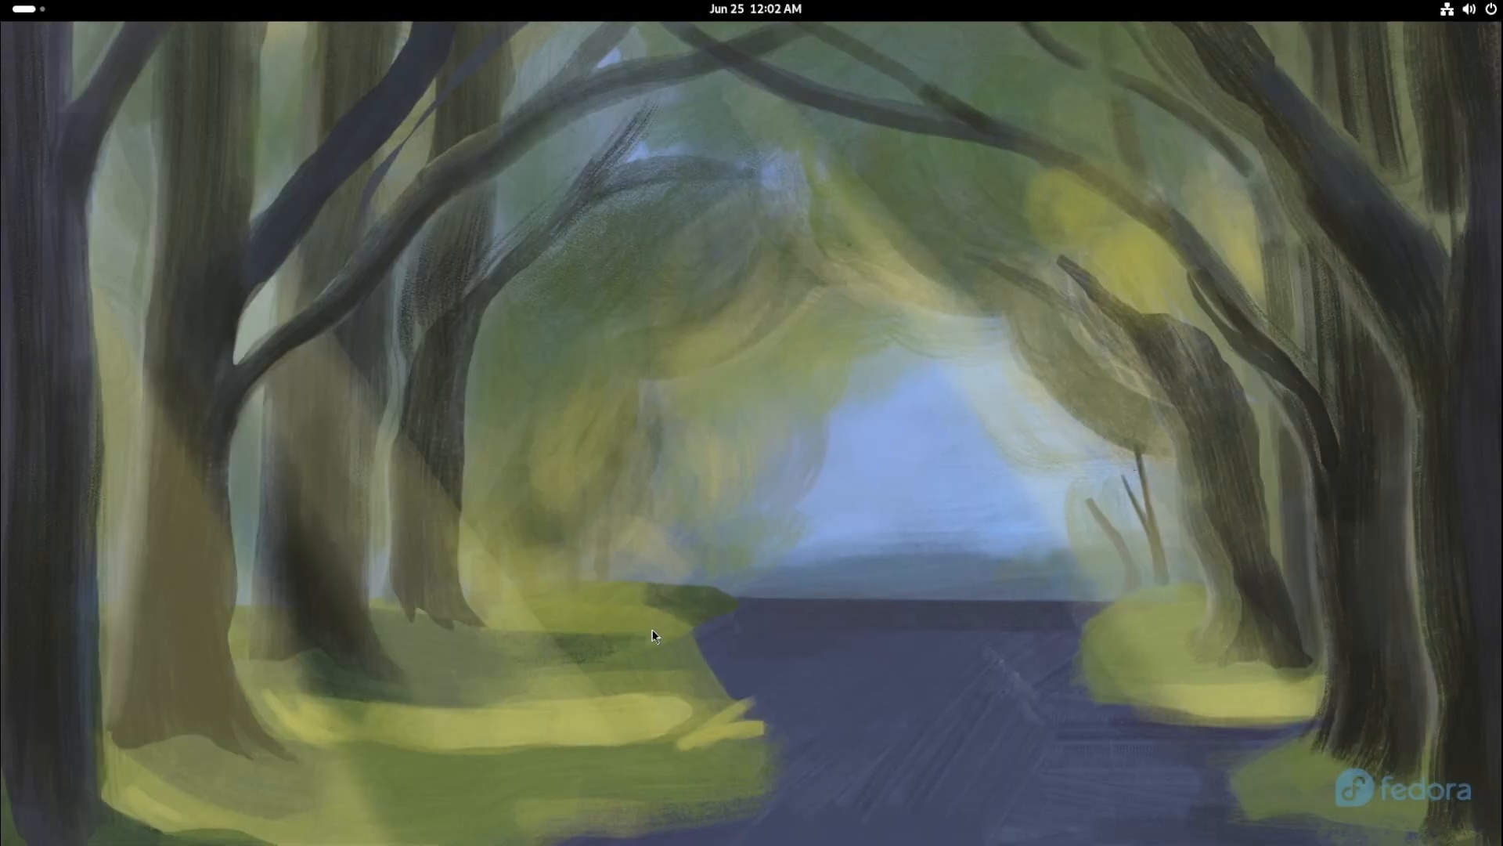
- Launch Terminal from the Activities app grid
left_click(30, 10)
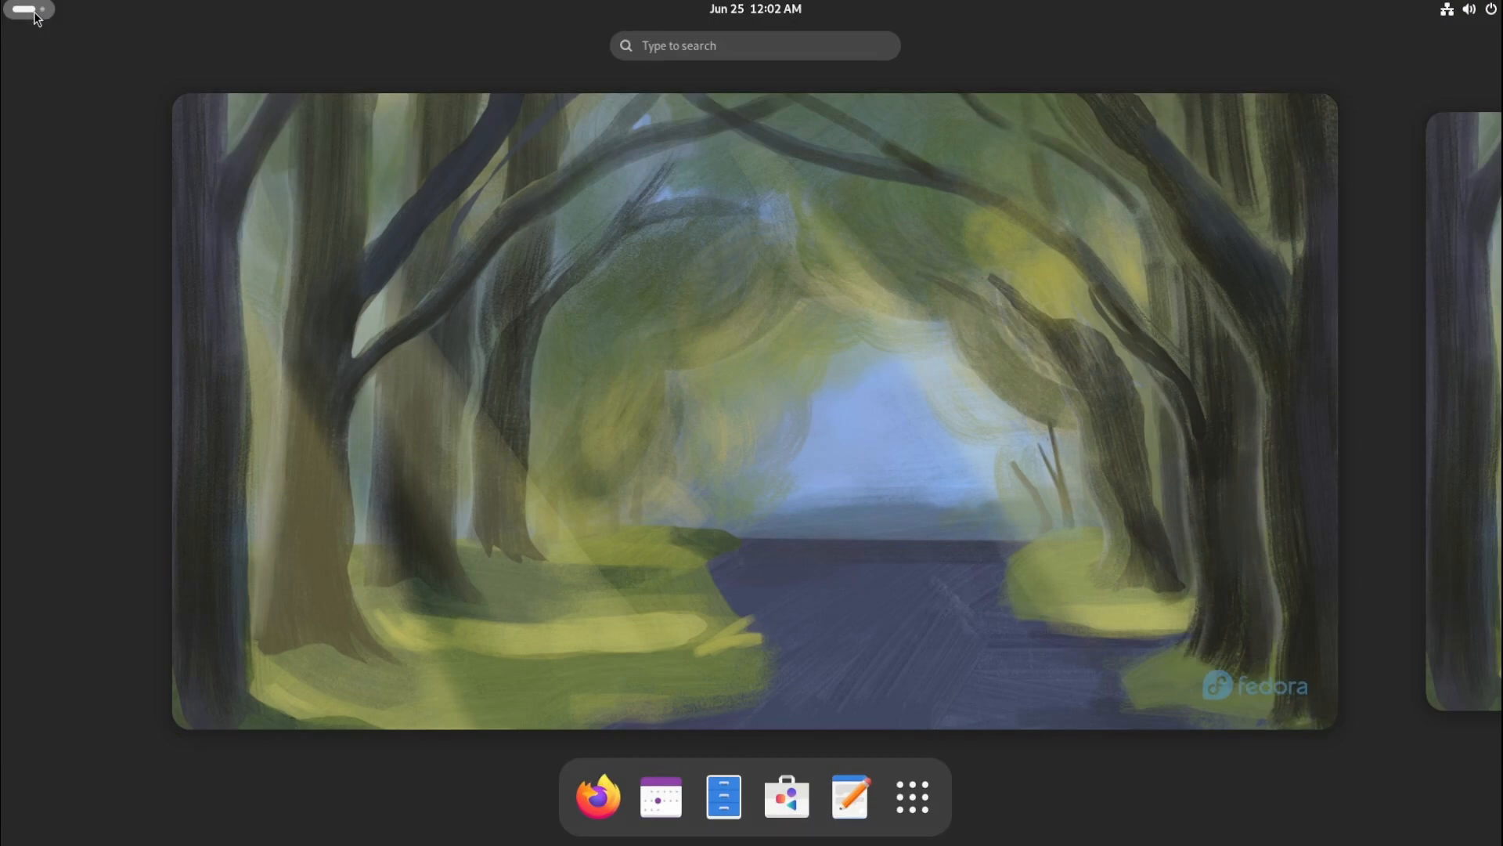
mouse_move(912, 742)
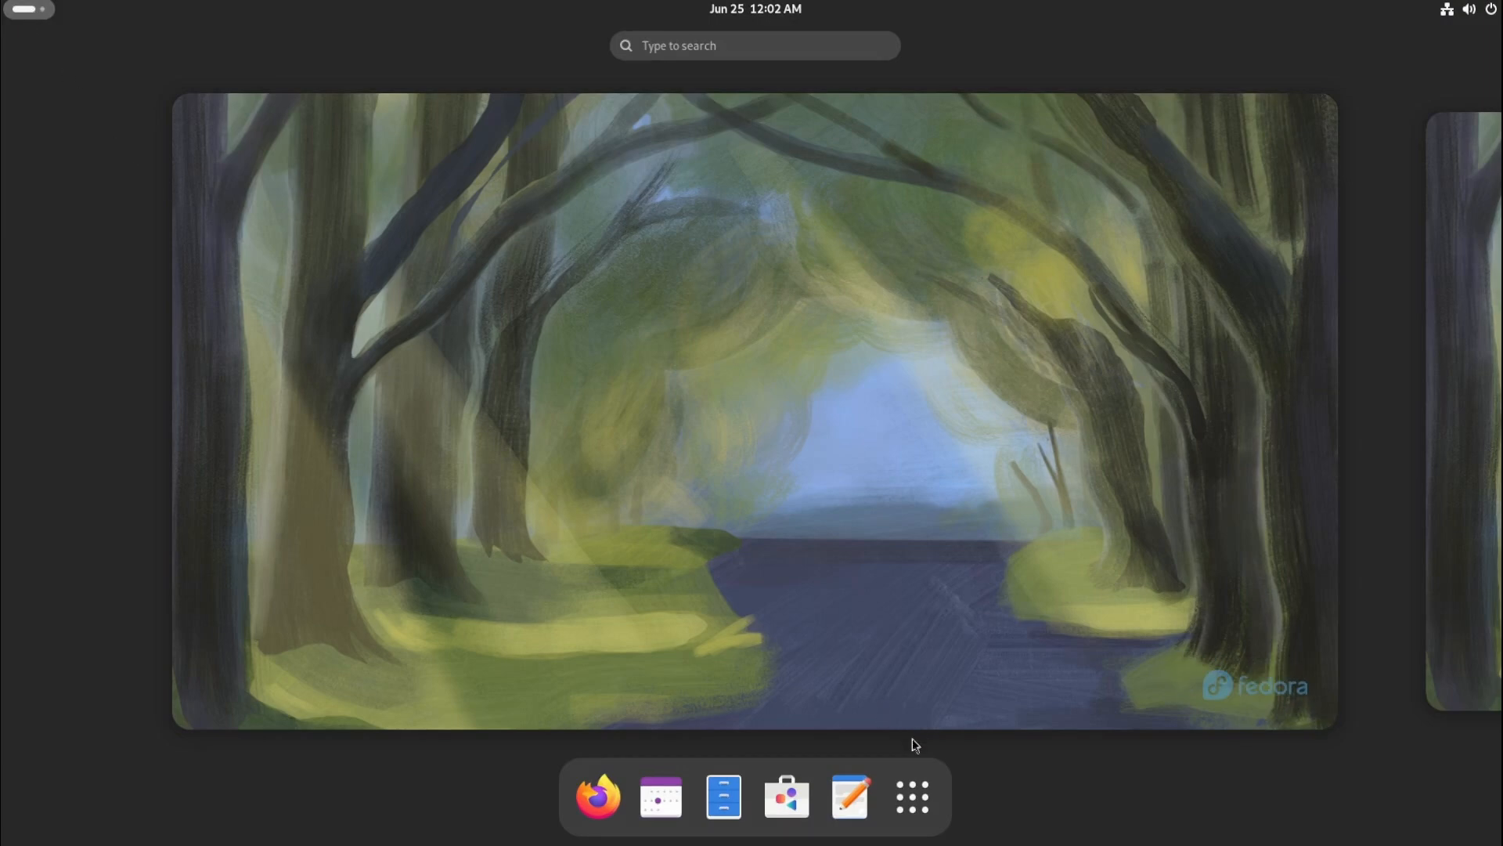
left_click(912, 797)
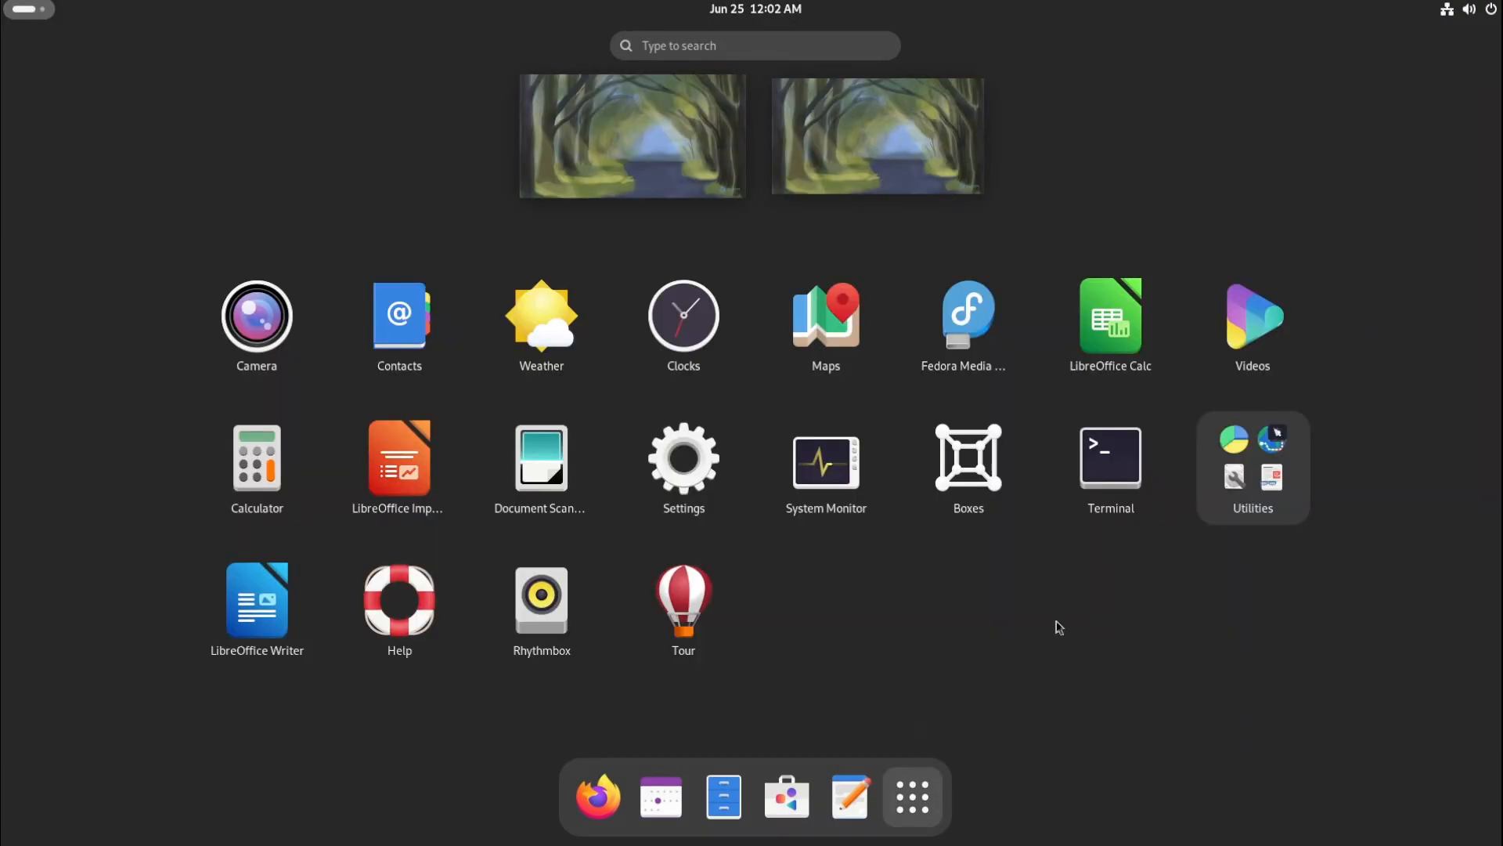
left_click(1110, 458)
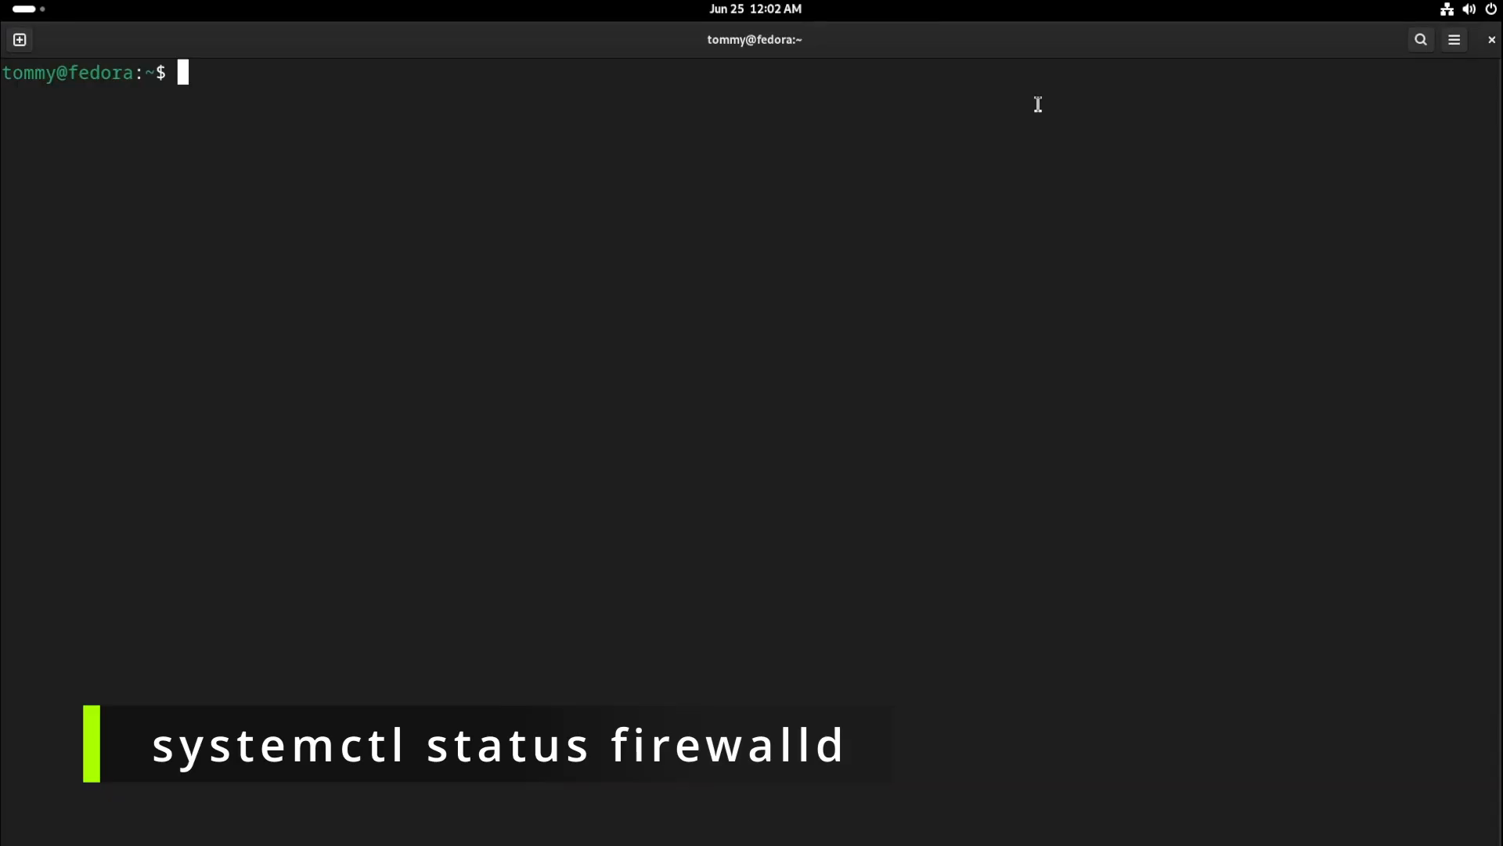
- Run 'systemctl status firewalld' and see that the service unit is not found
type("systemctl")
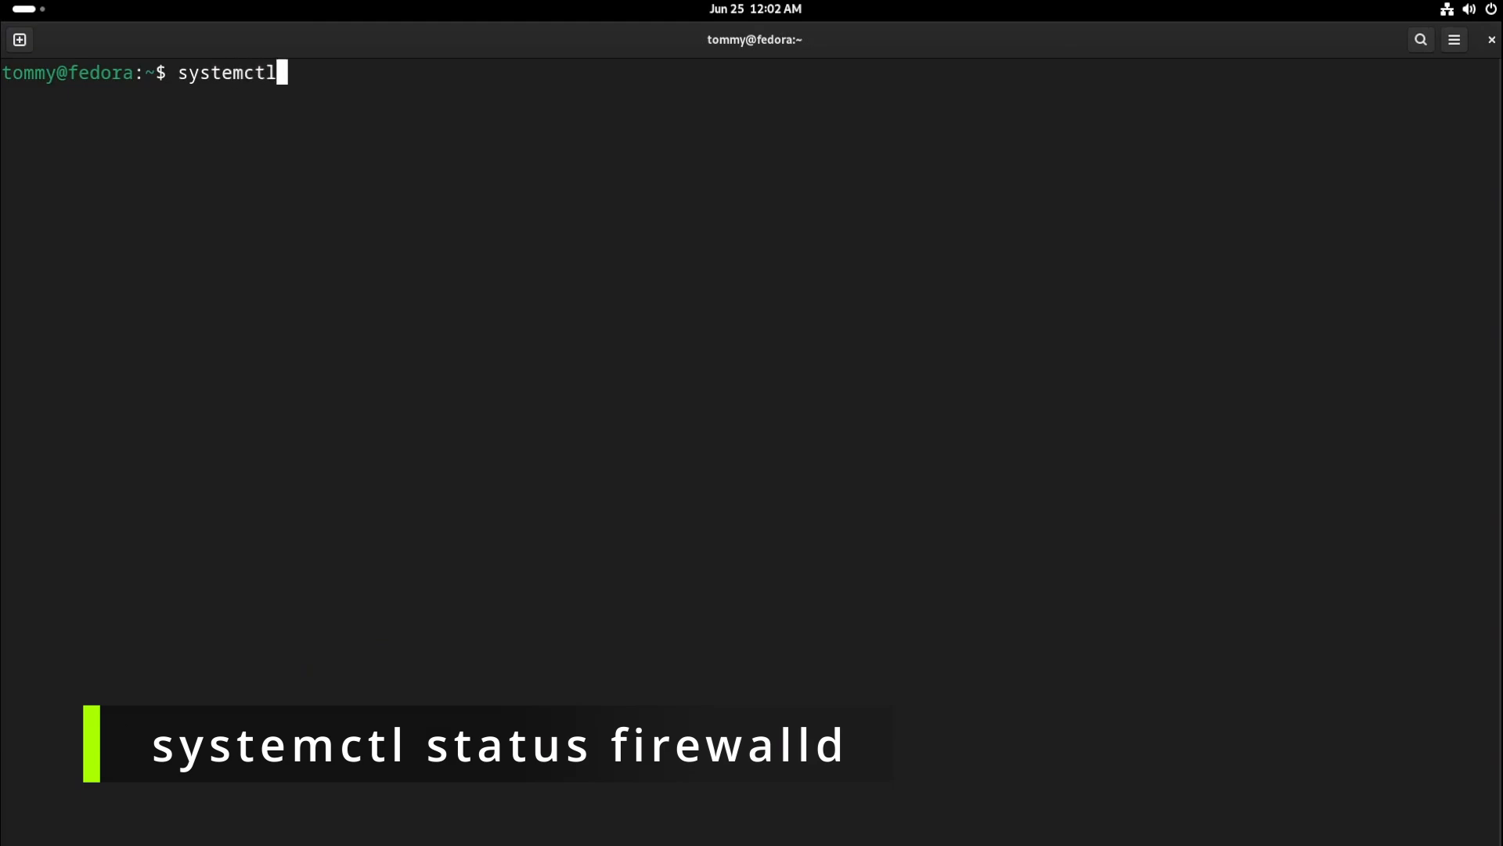
type("status fi")
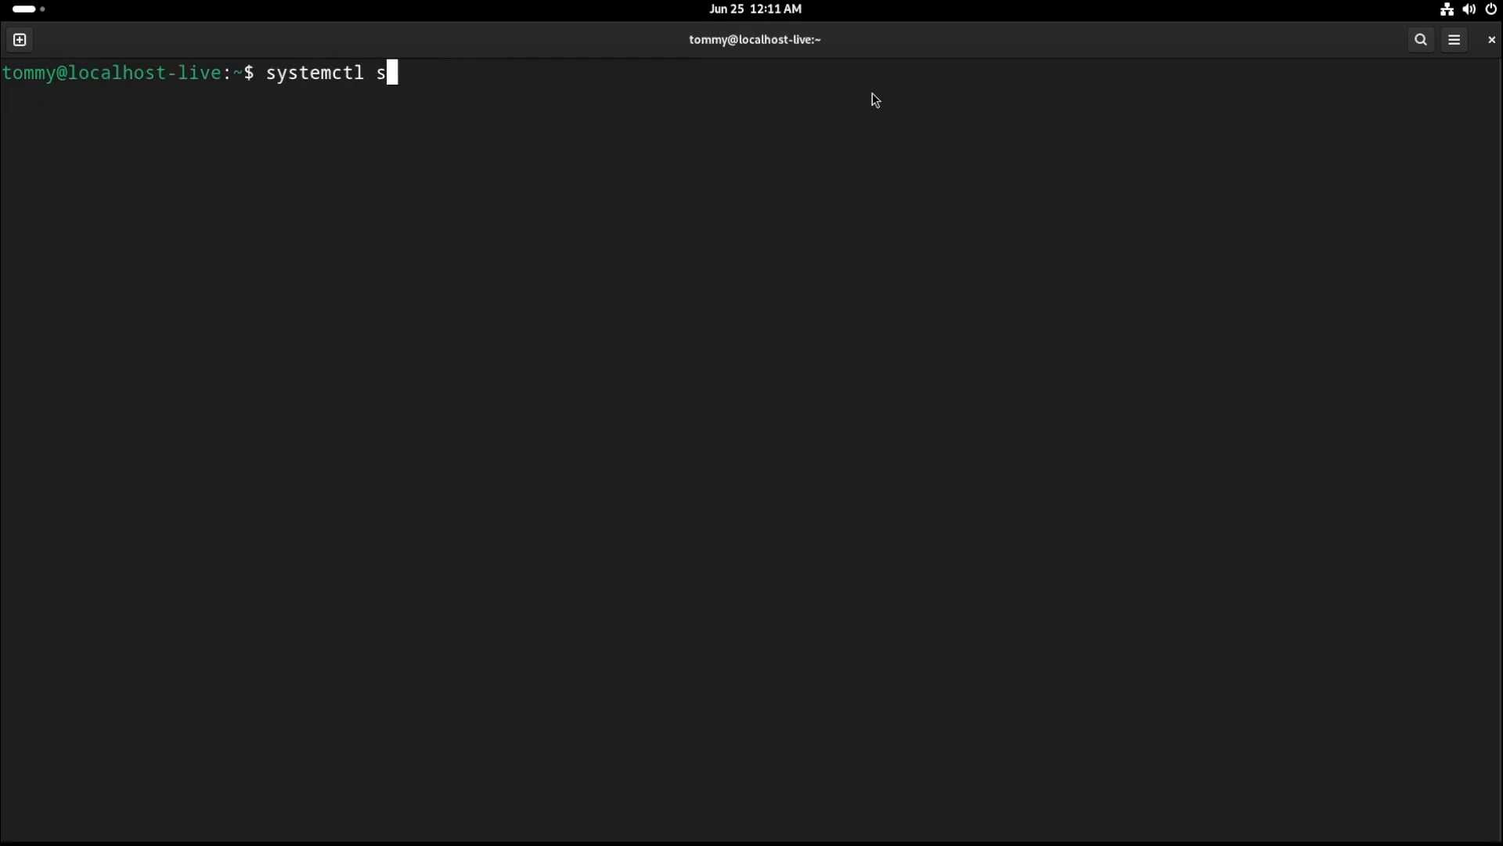
type("tatus firewalld")
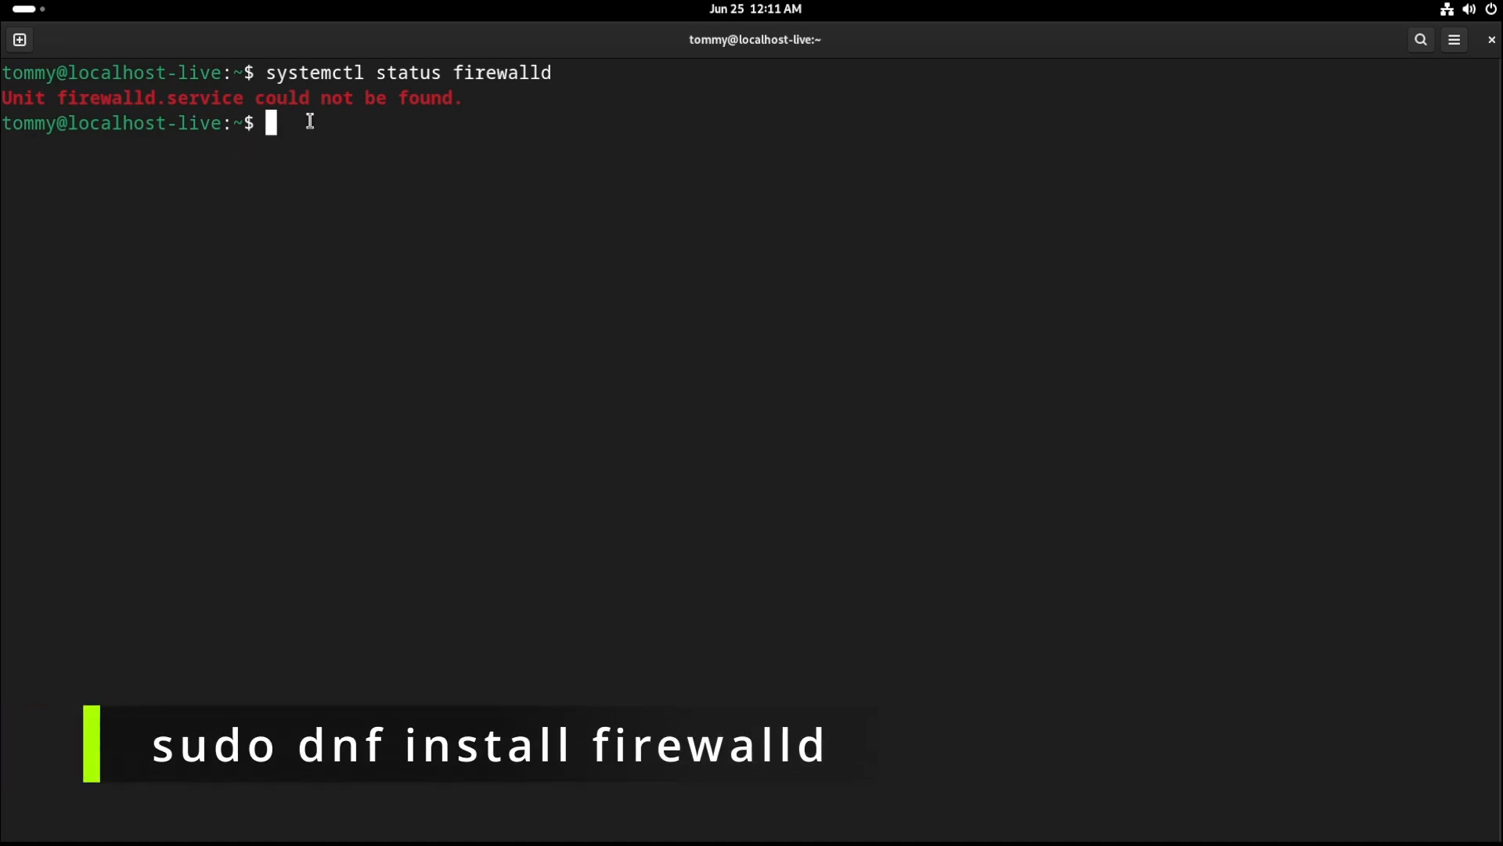
- Install firewalld with 'sudo dnf install firewalld', confirming with y
type("sudo dn")
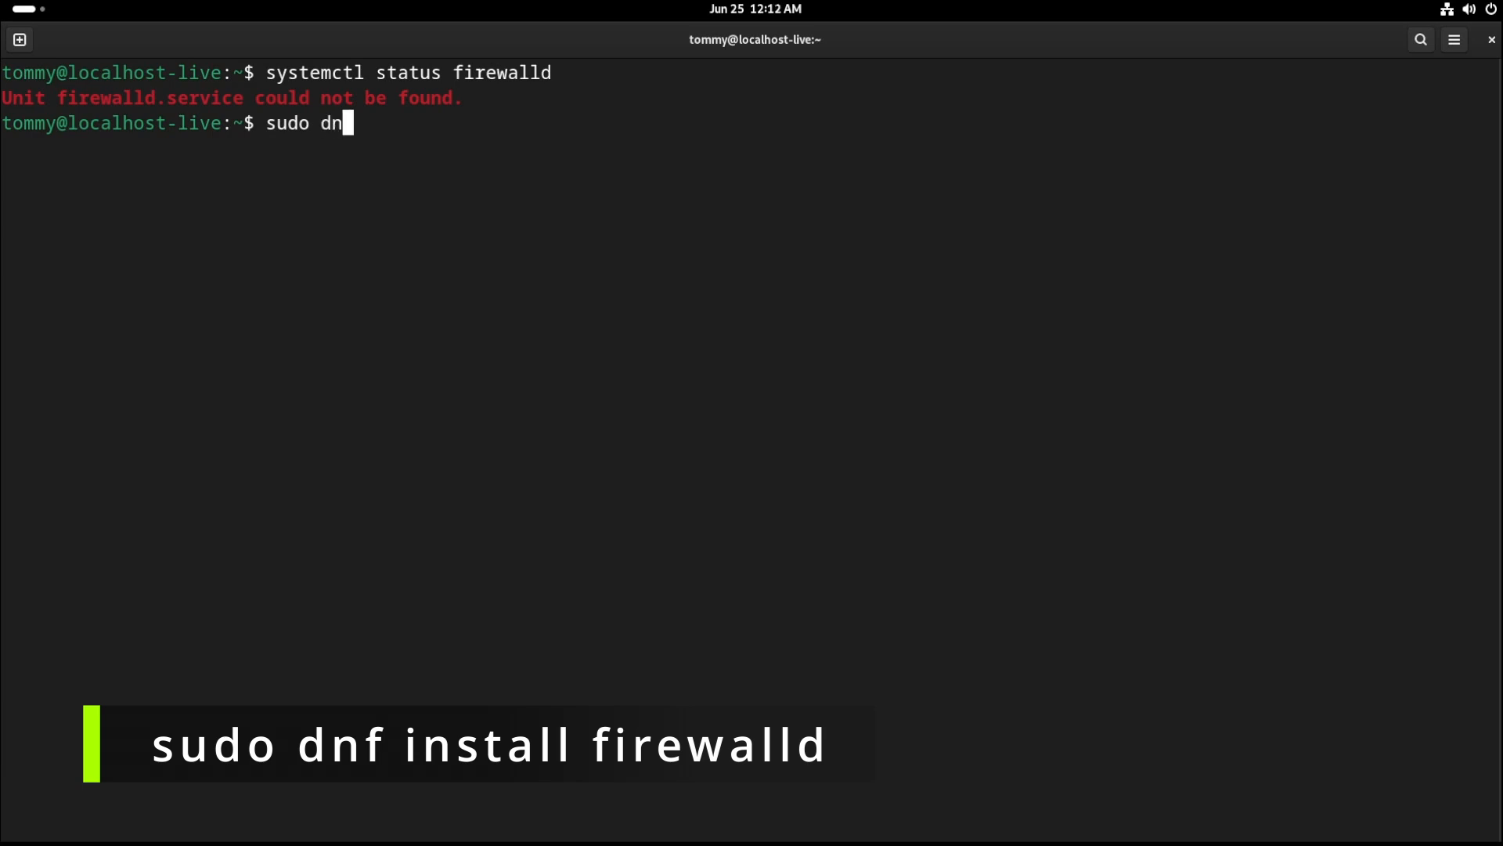
type("f install firew")
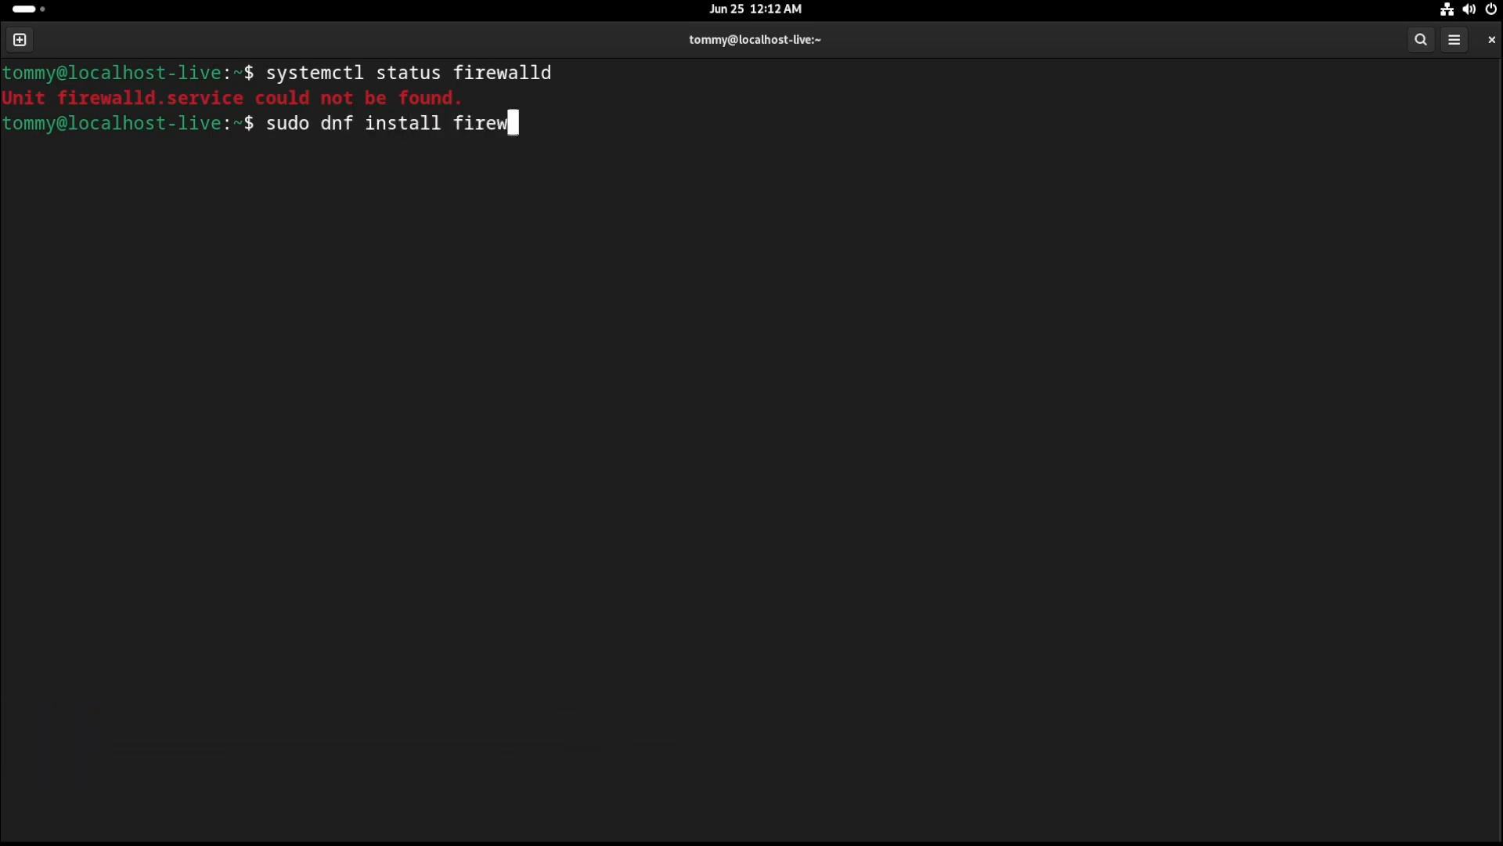
key("Return")
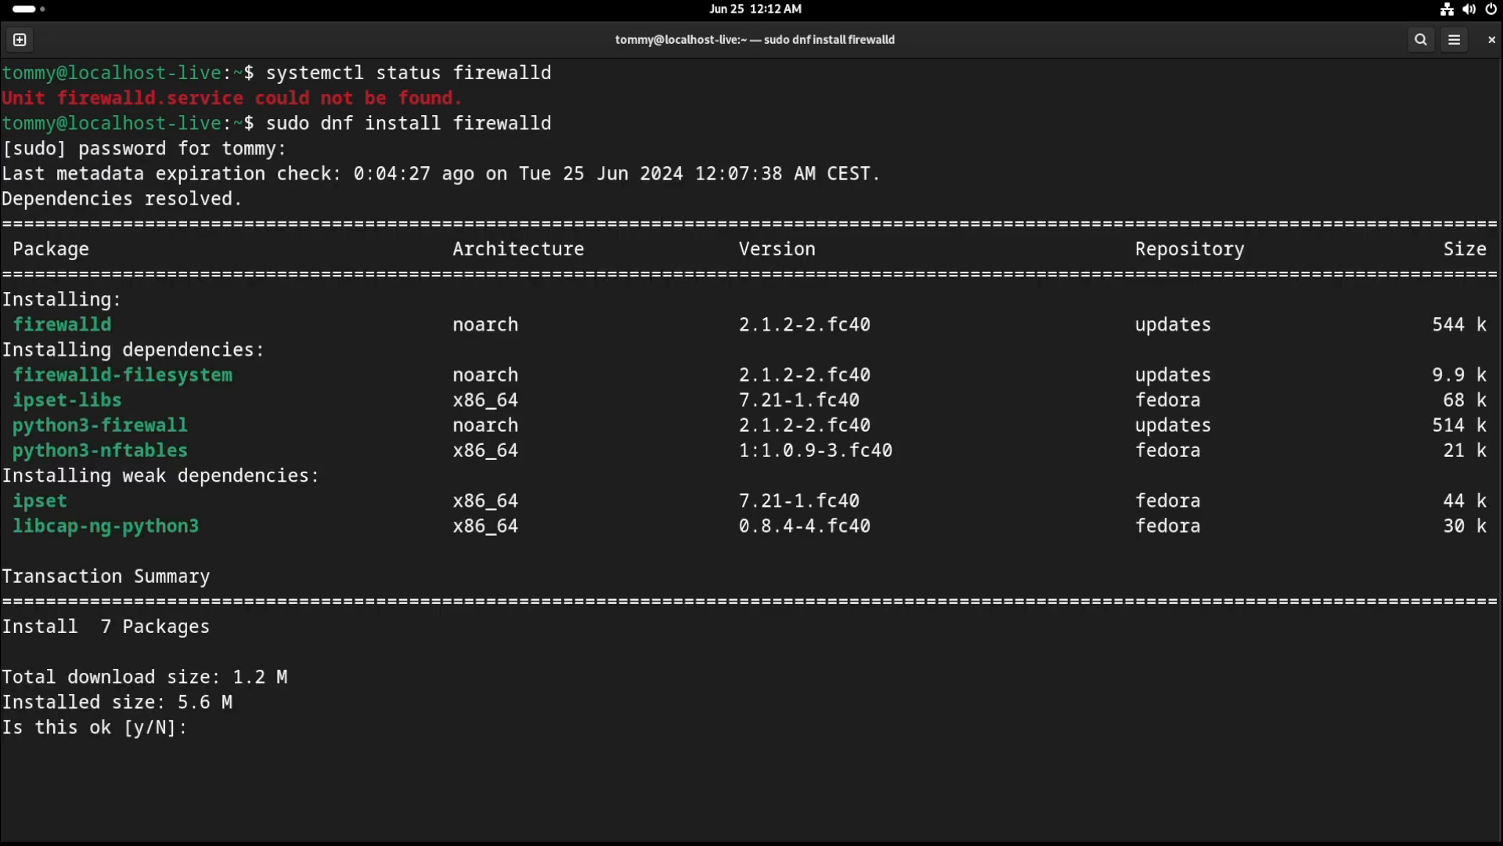
type("y")
type("sudo")
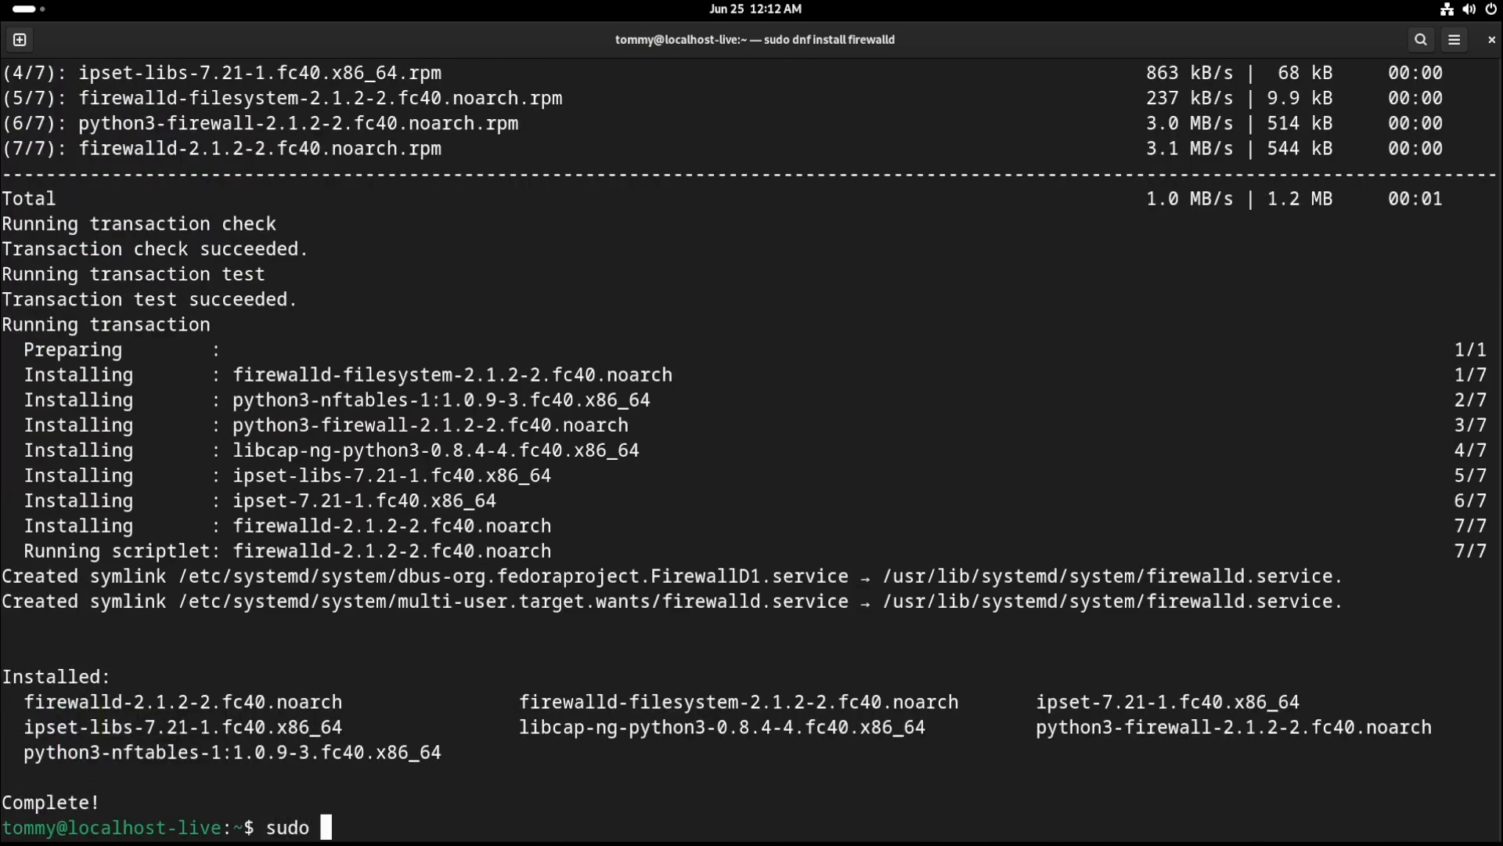
- Run sudo systemctl unmask, start and enable for firewalld
type("systemctl unmask firewalld")
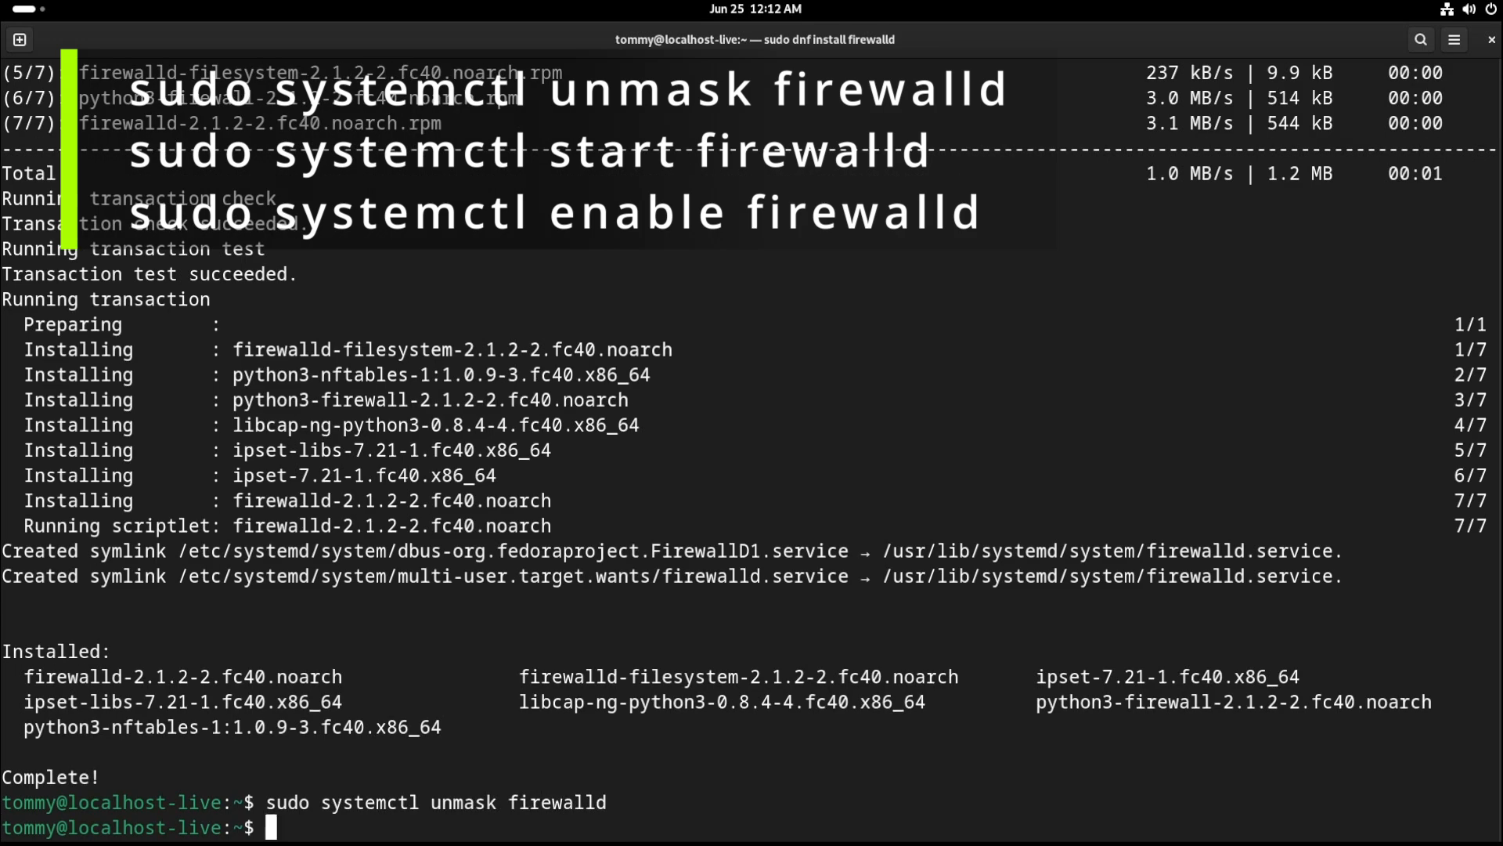
type("sudo systemctl s")
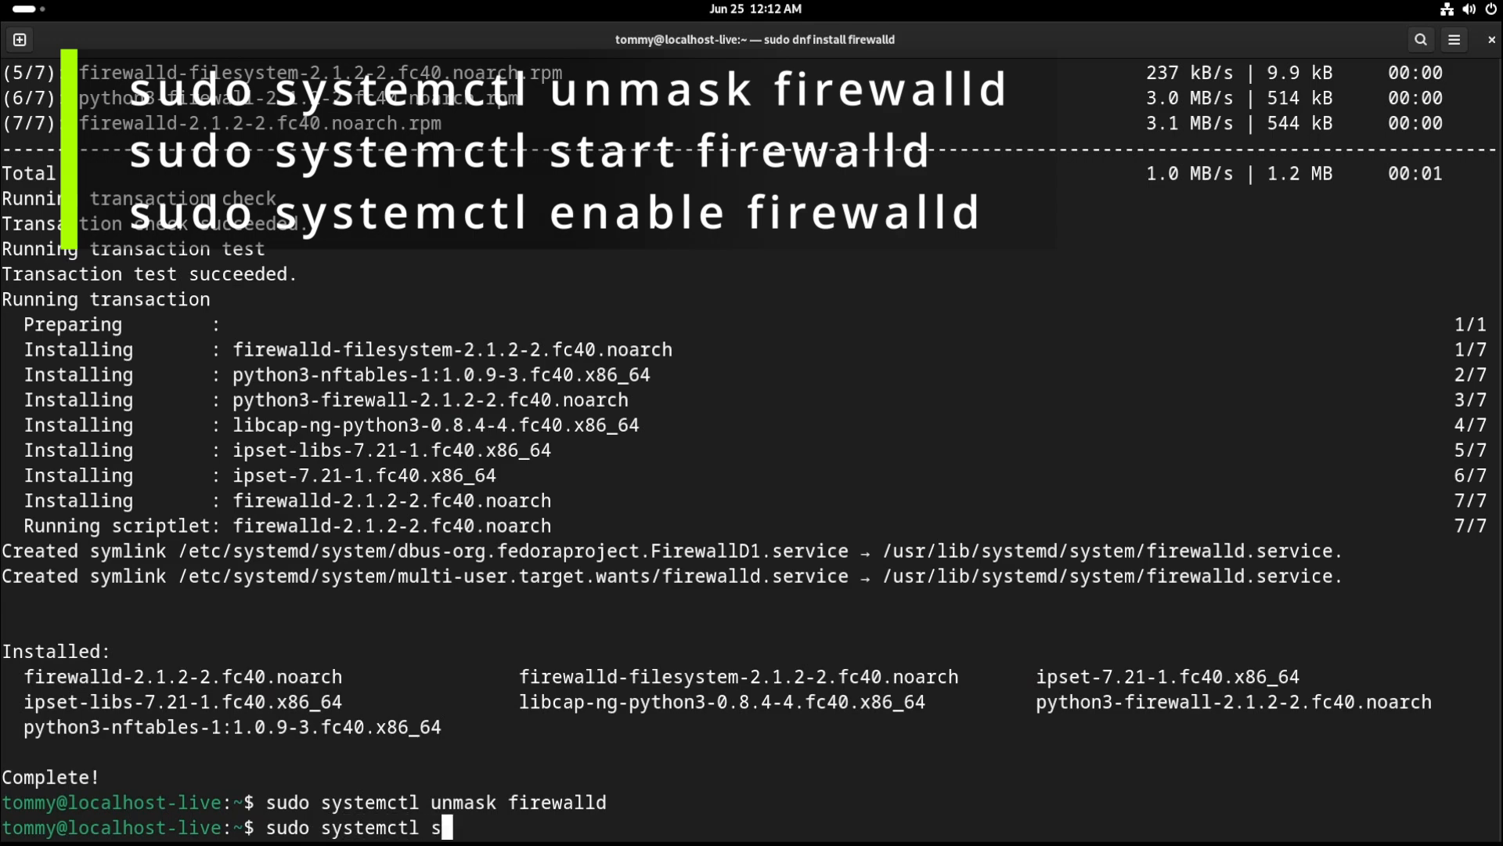
type("tart firewalld")
type("sudo systemctl")
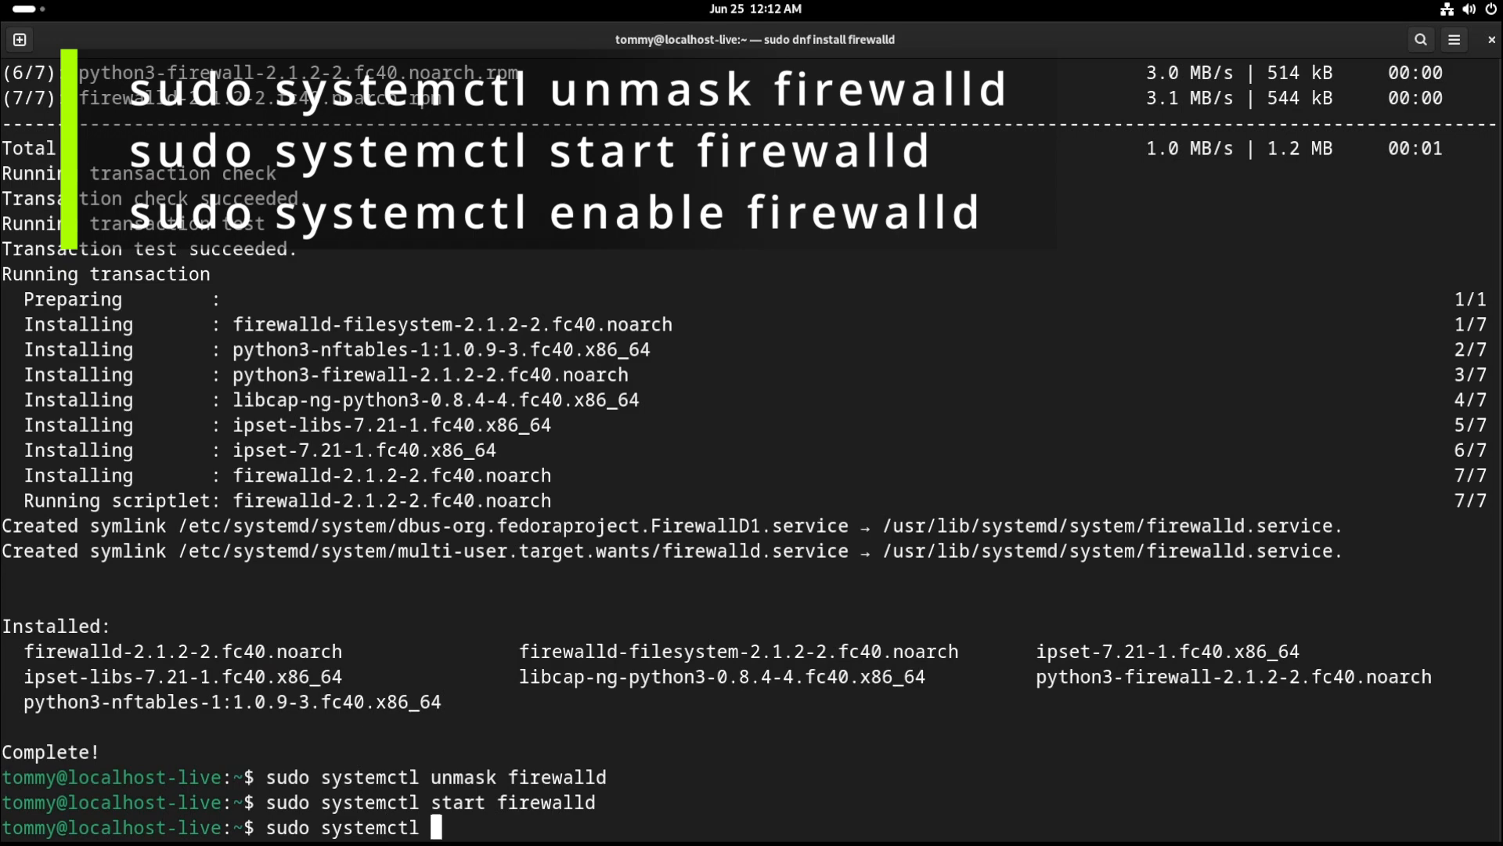
type("enable firewalld")
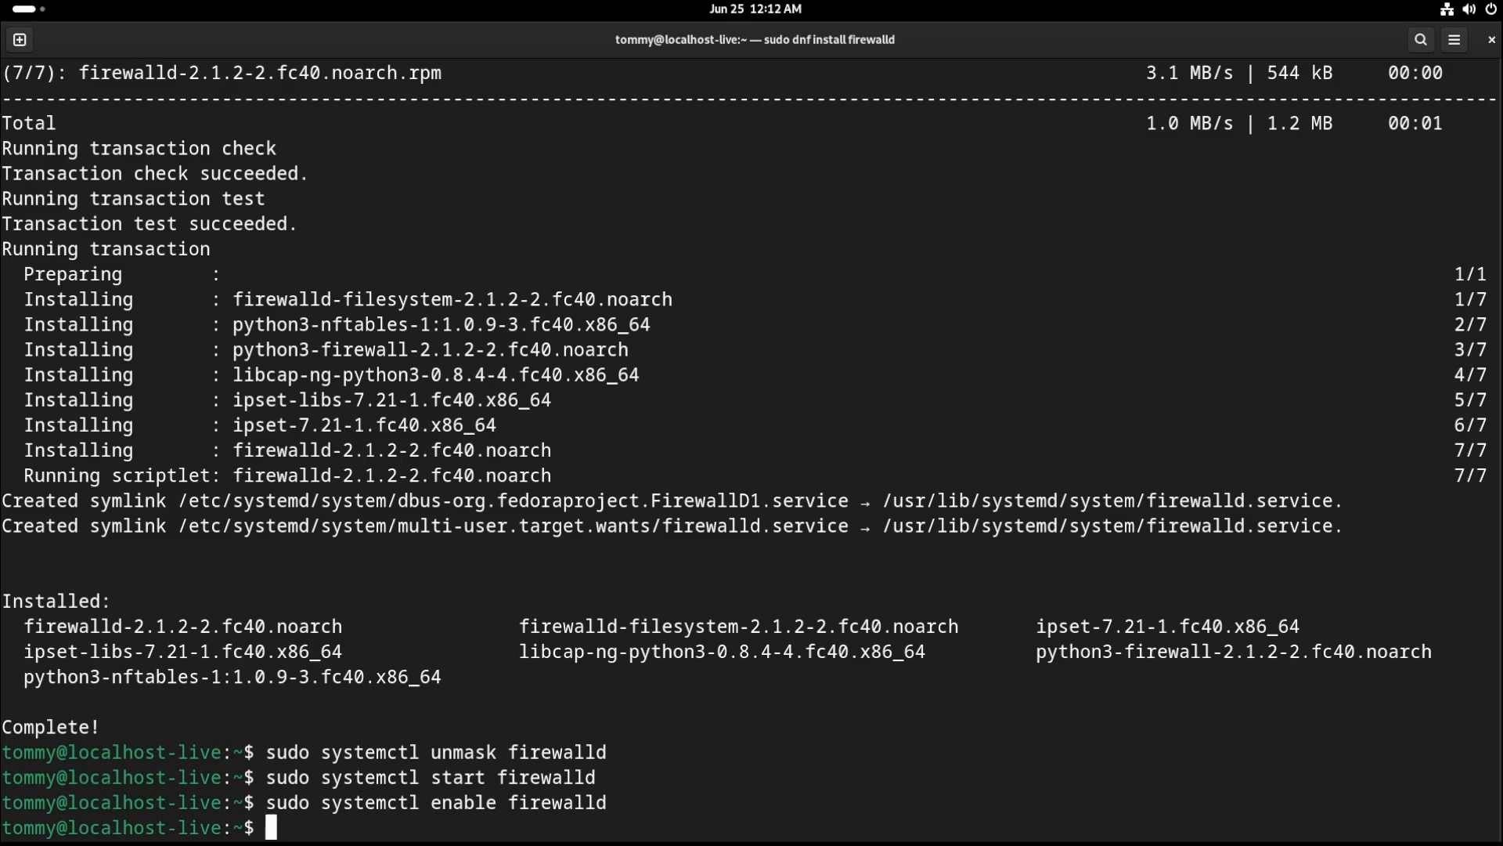
mouse_move(142, 708)
type("systemctl status fi")
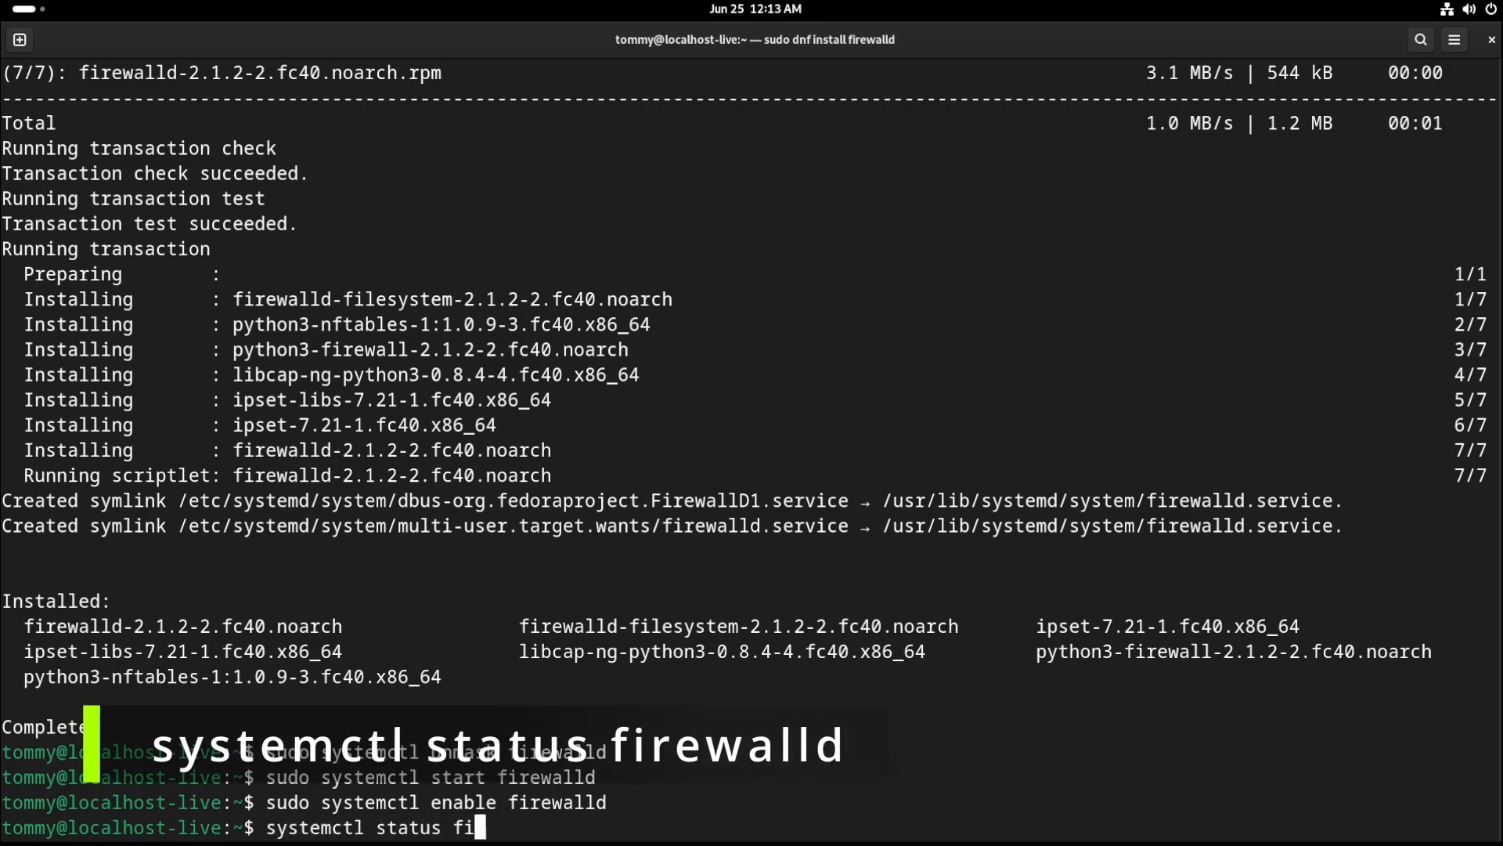
- Check firewalld is active and enabled, then install firewall-config with y
key("Return")
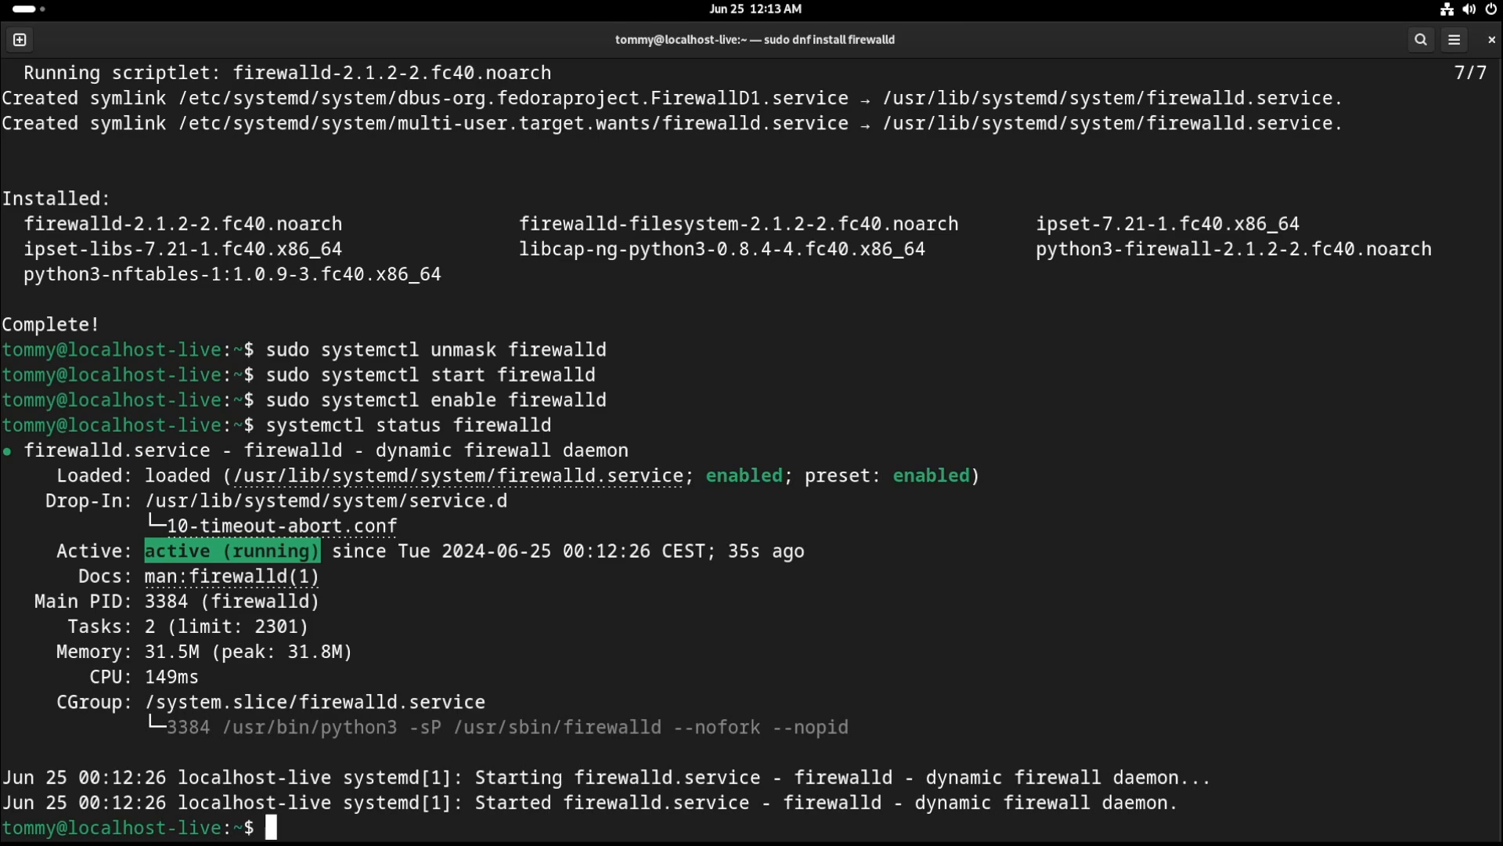
type("sudo dnf install firewall-config")
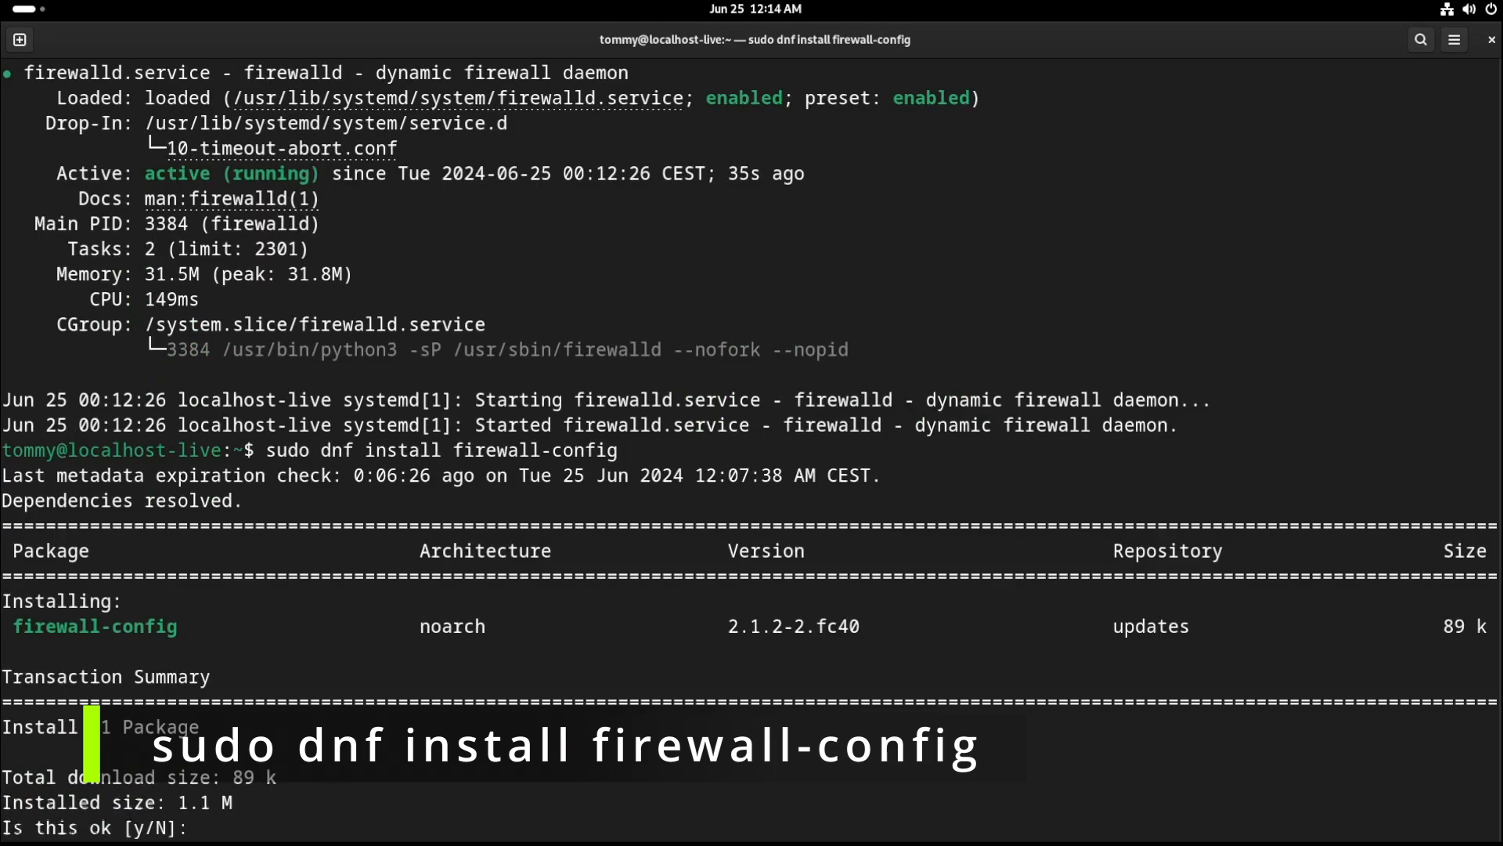
type("y")
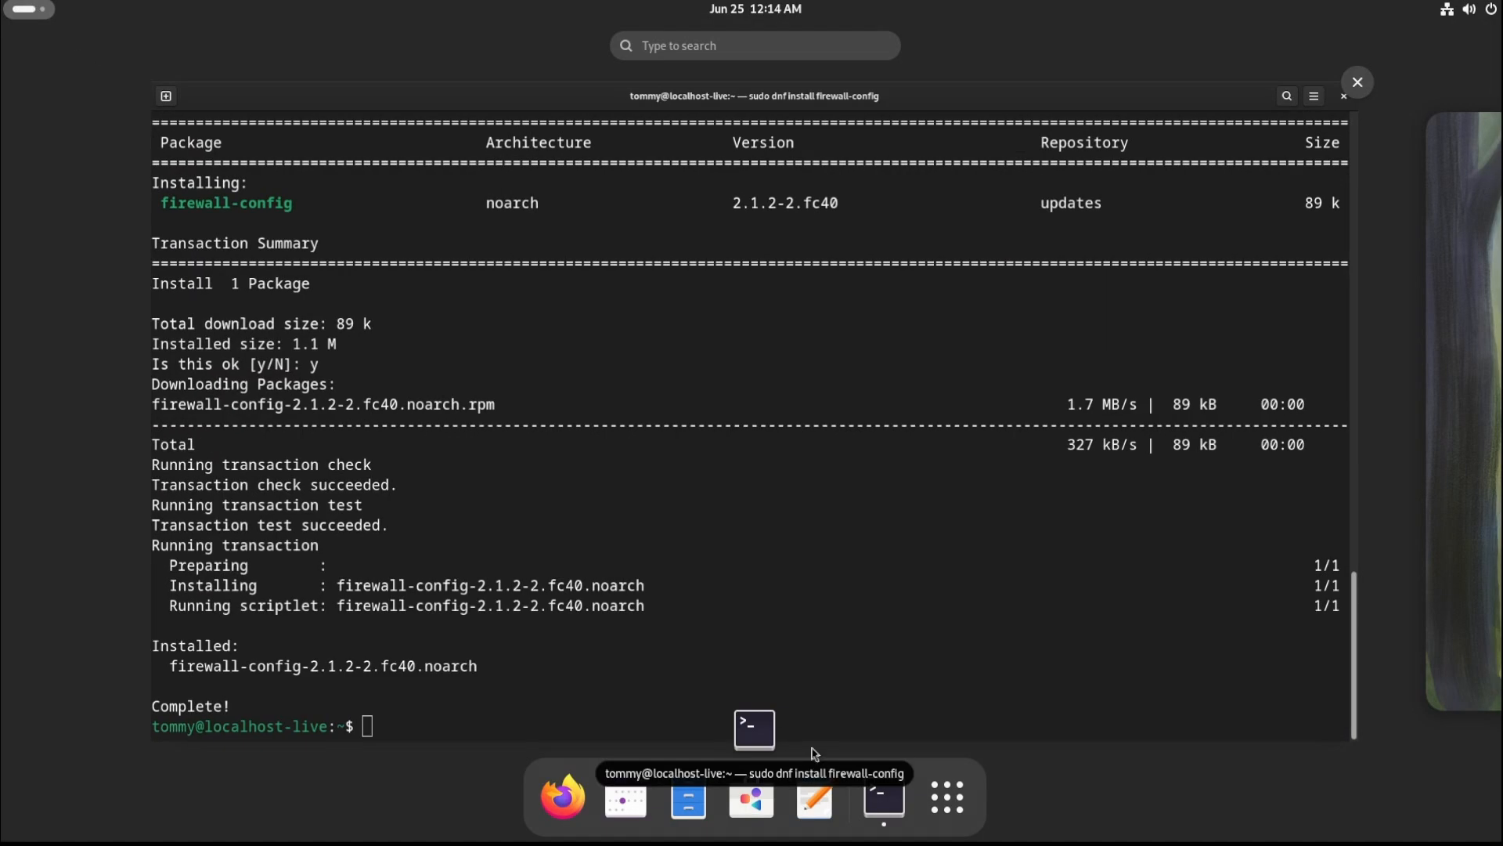
- Launch the Firewall app from the app grid and authenticate with the password
left_click(946, 798)
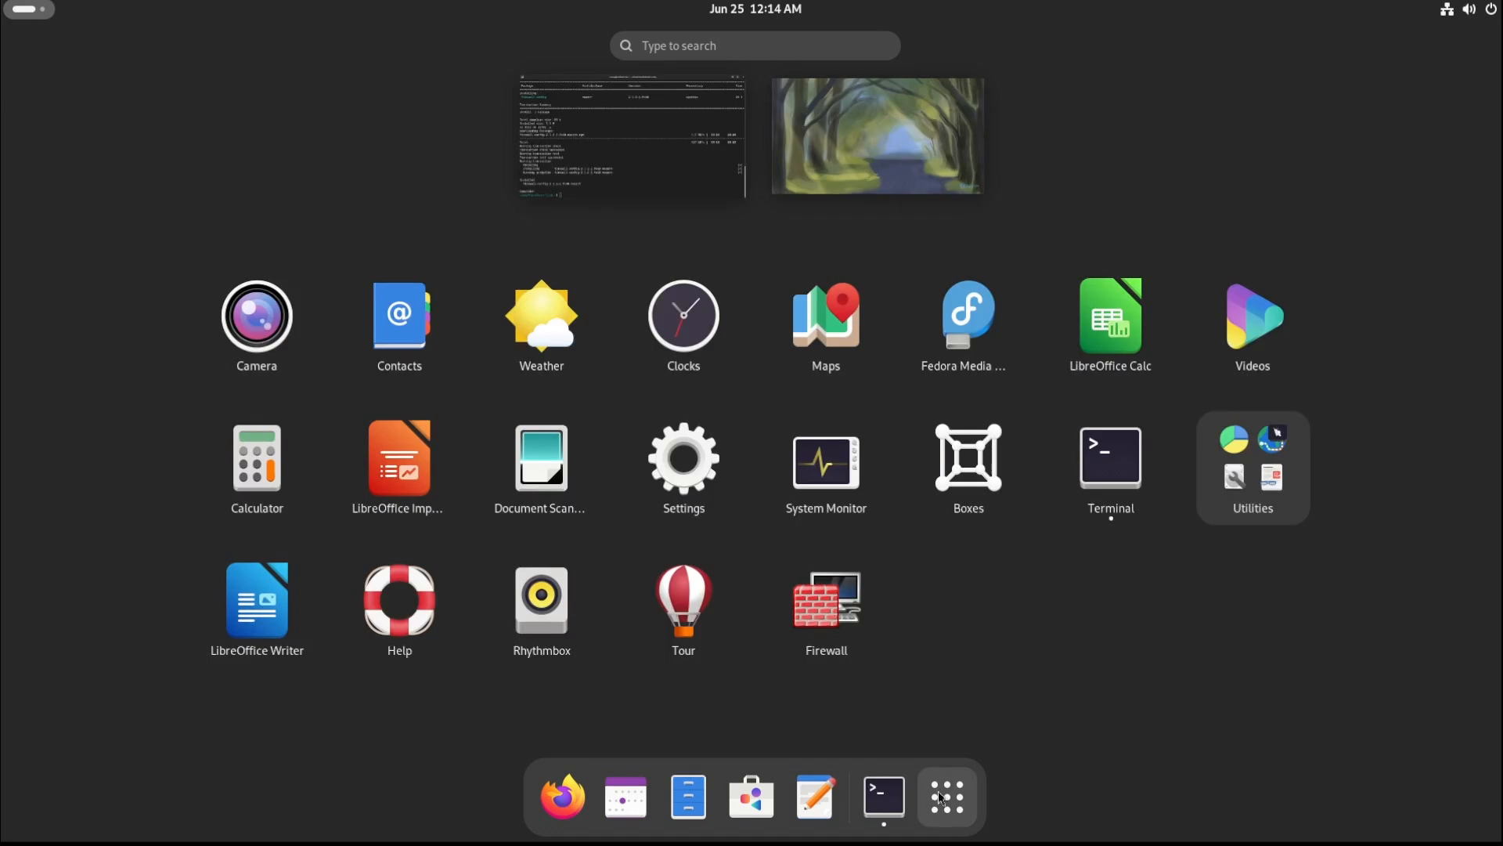
mouse_move(849, 617)
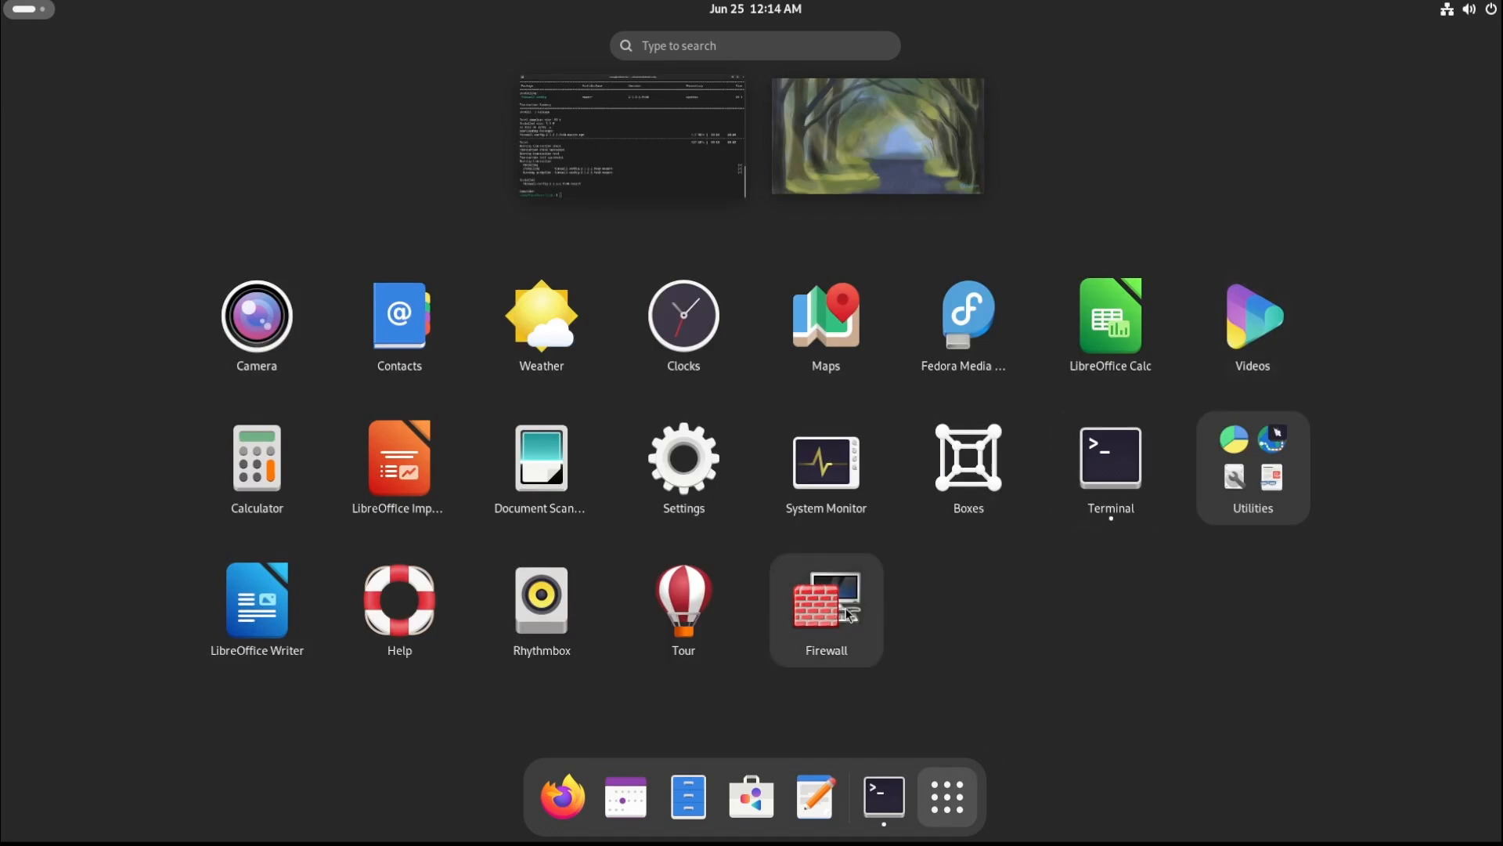
left_click(826, 608)
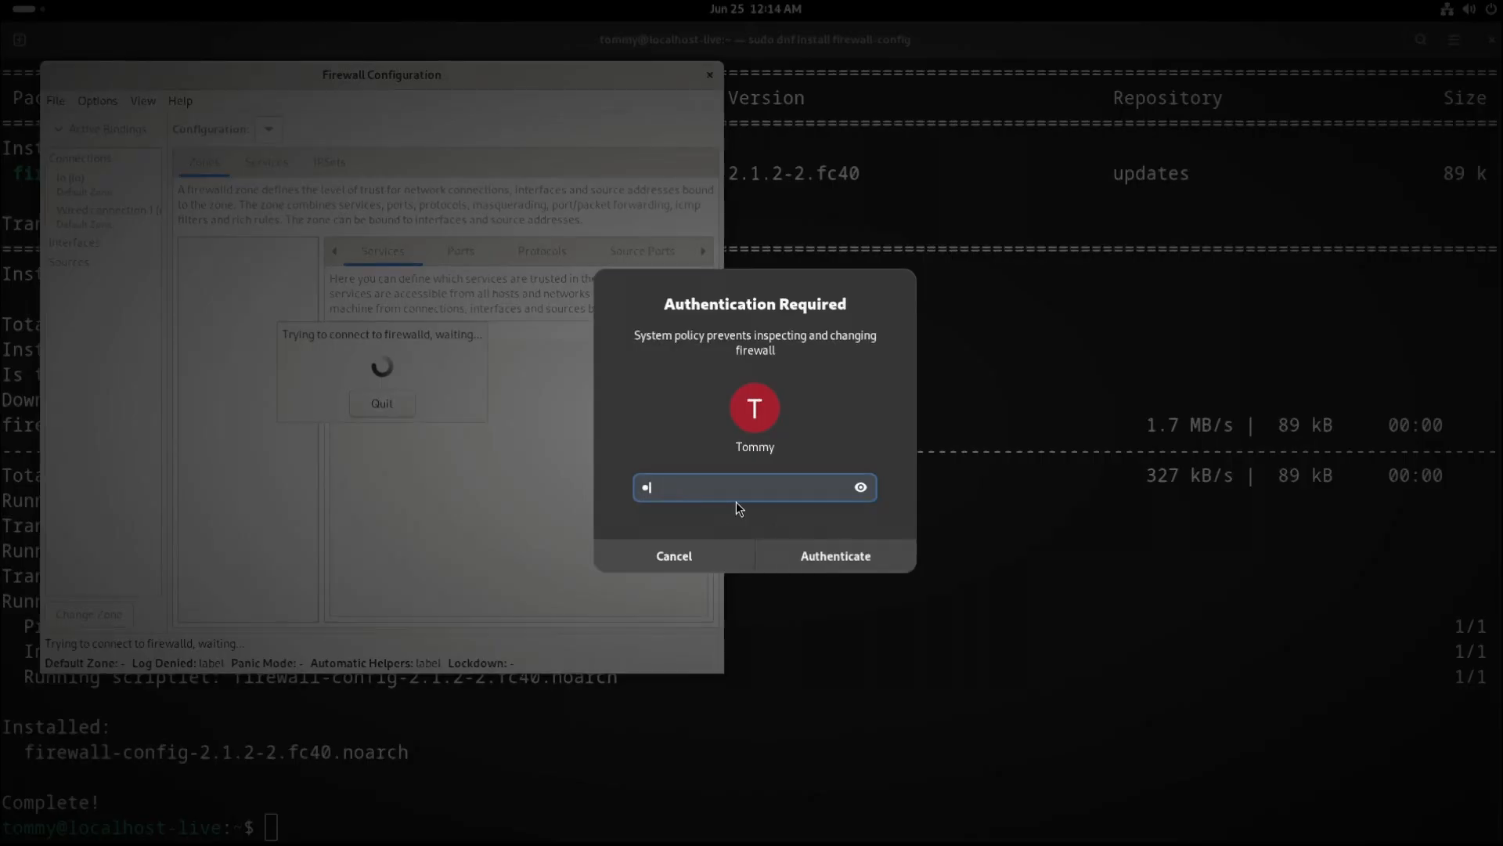
left_click(836, 556)
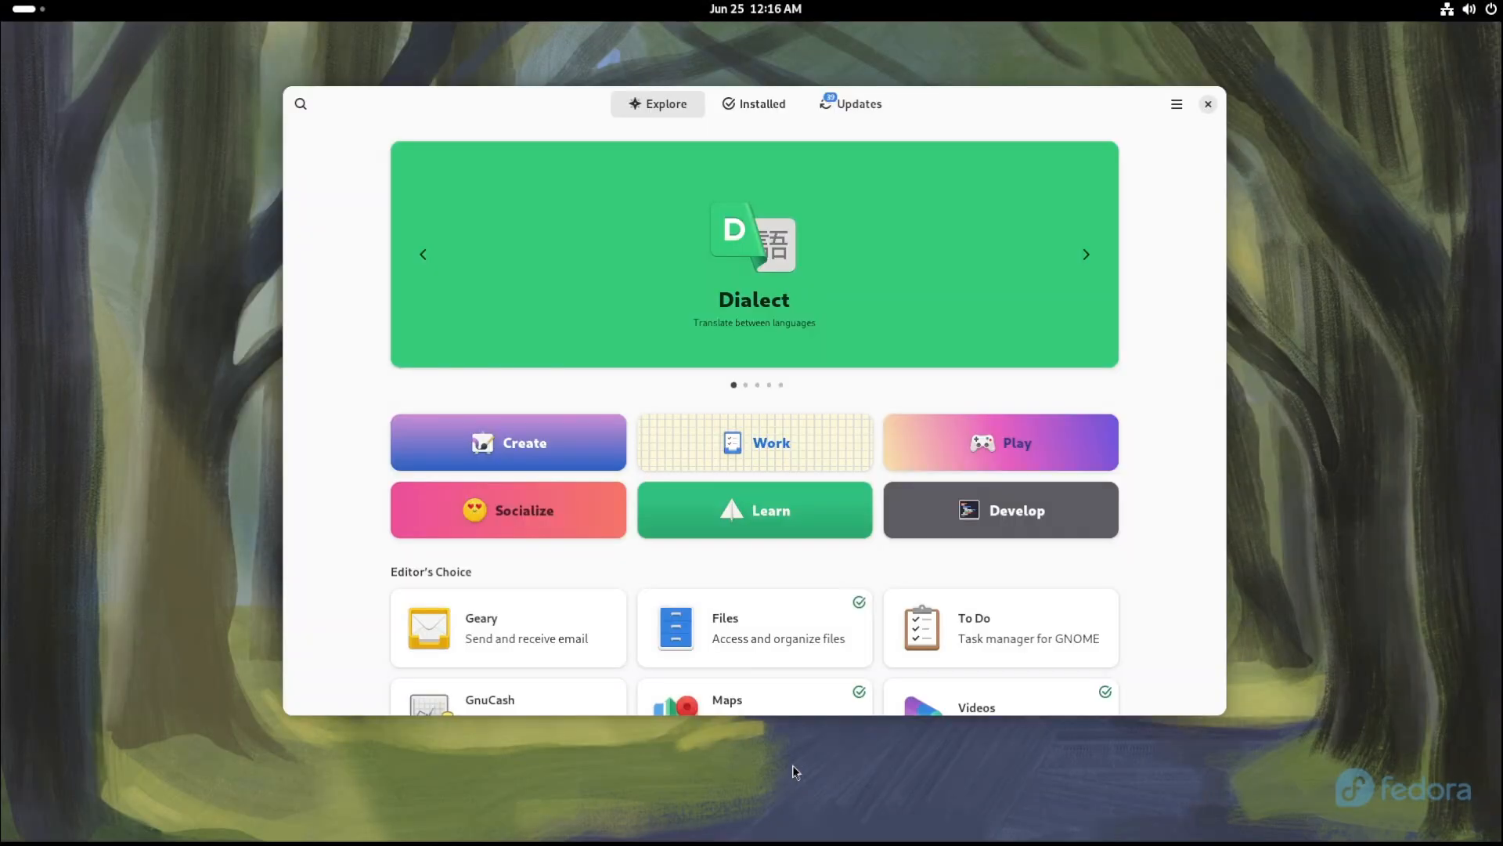
mouse_move(317, 174)
type("firewall")
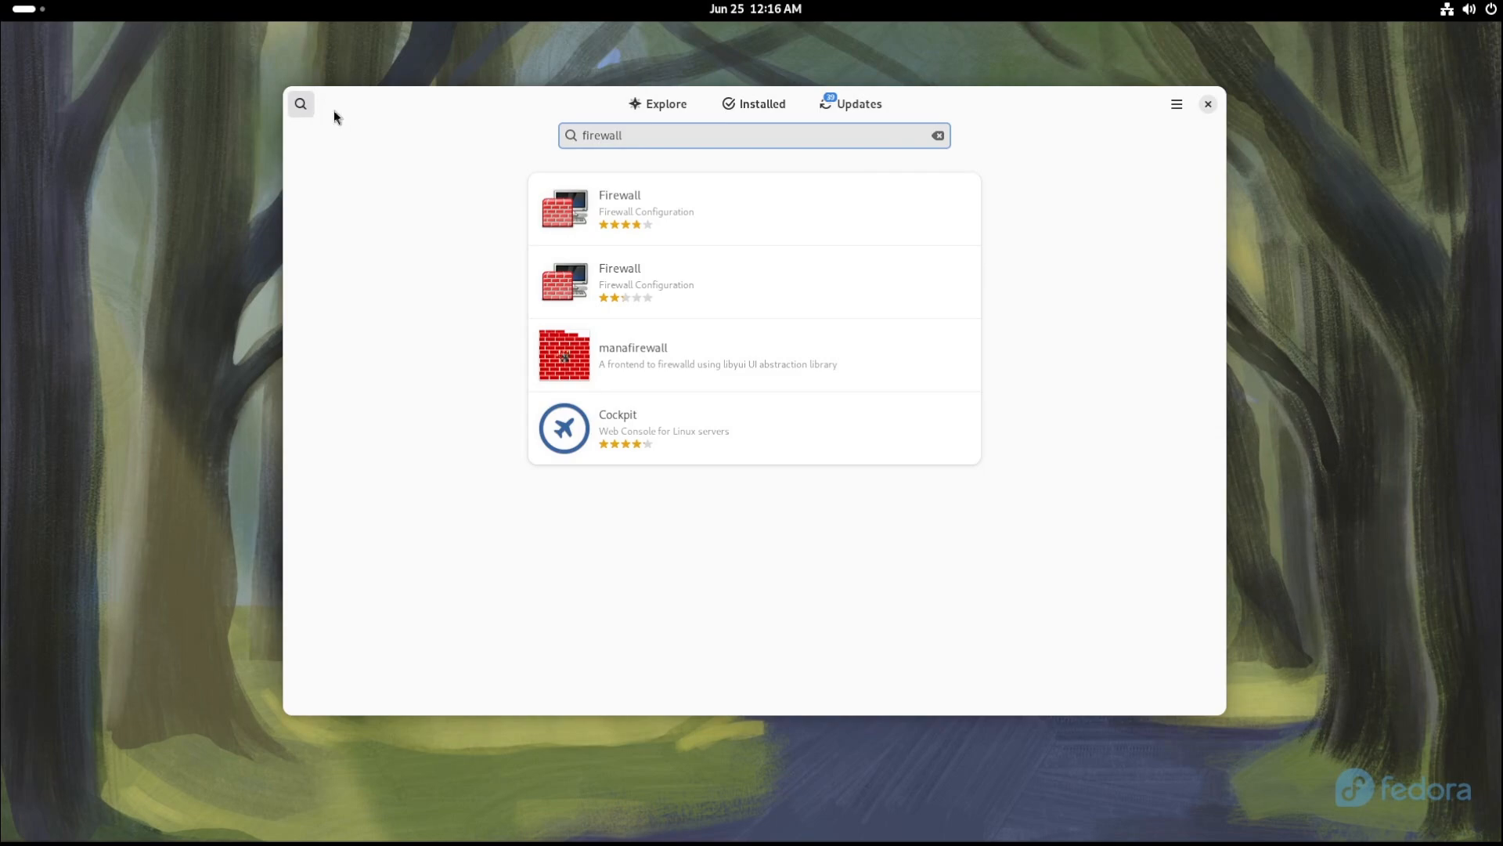
- Open the Firewall app's details page from the 'firewall' search results
left_click(619, 207)
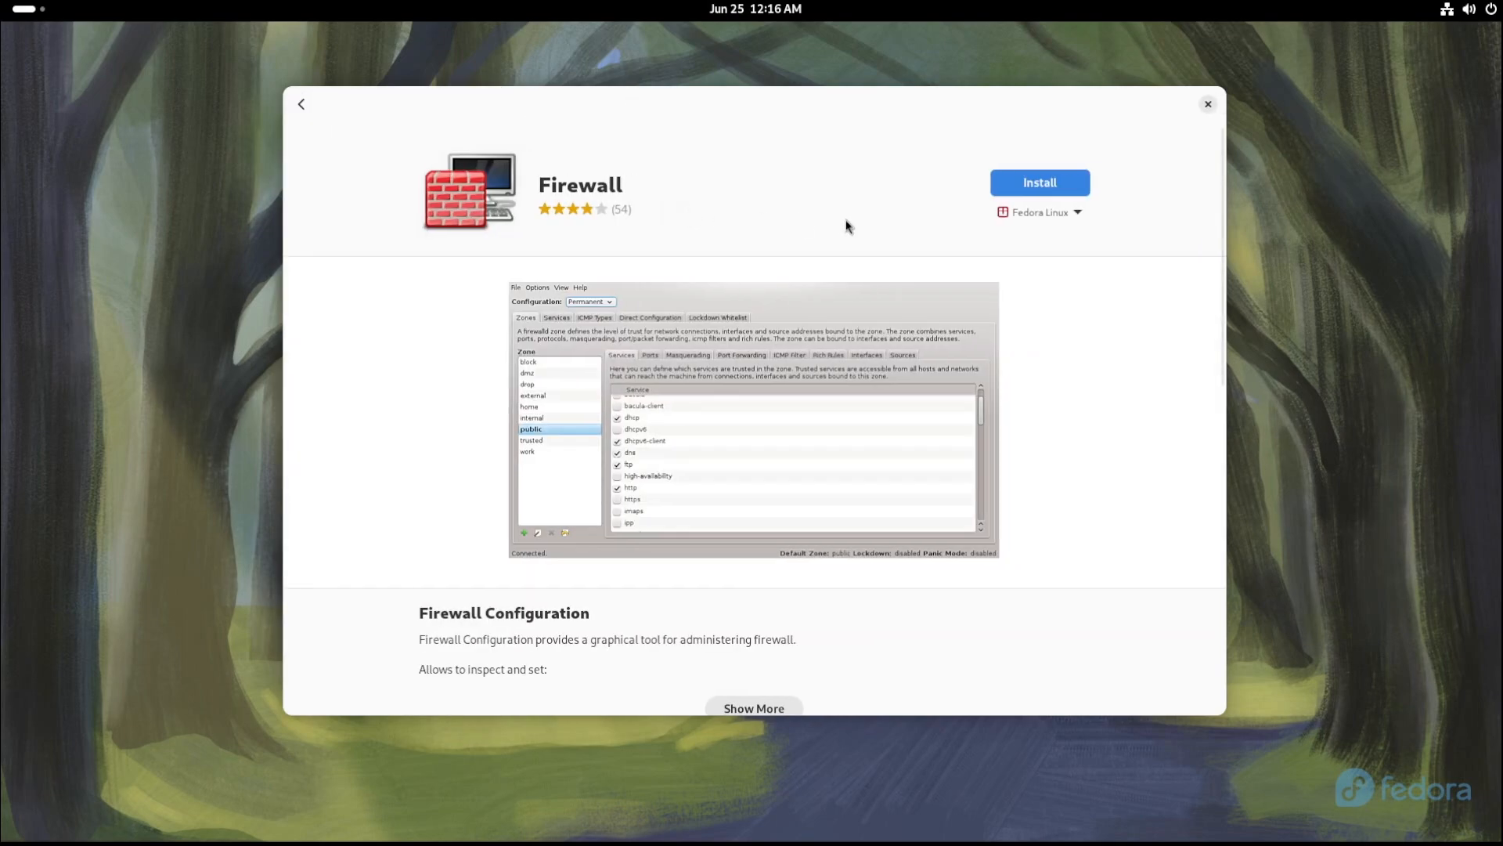